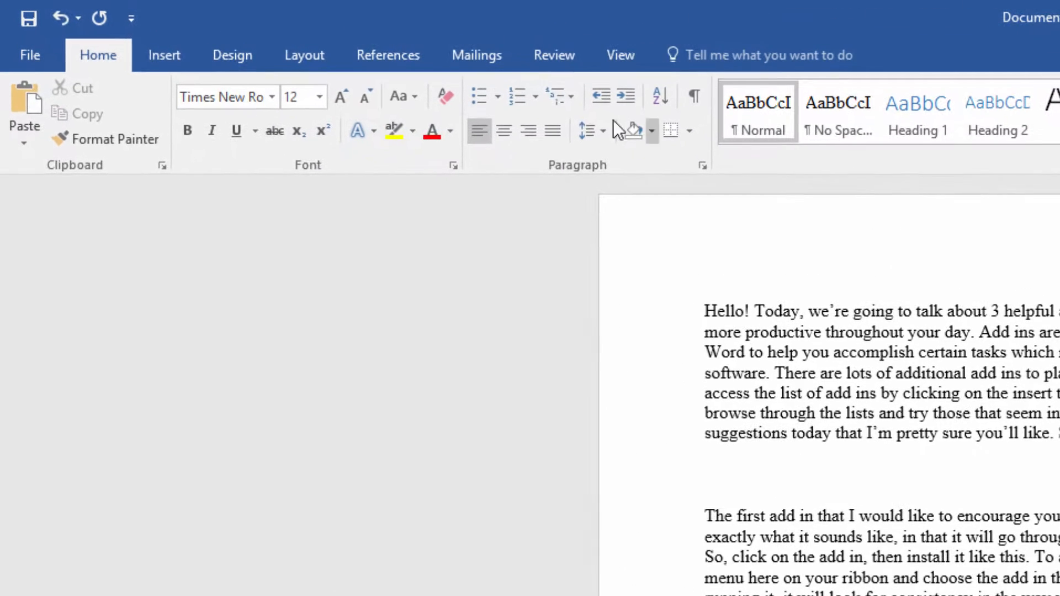
# Go to the Insert ribbon and bring up the Office Add-ins store.
pyautogui.click(163, 55)
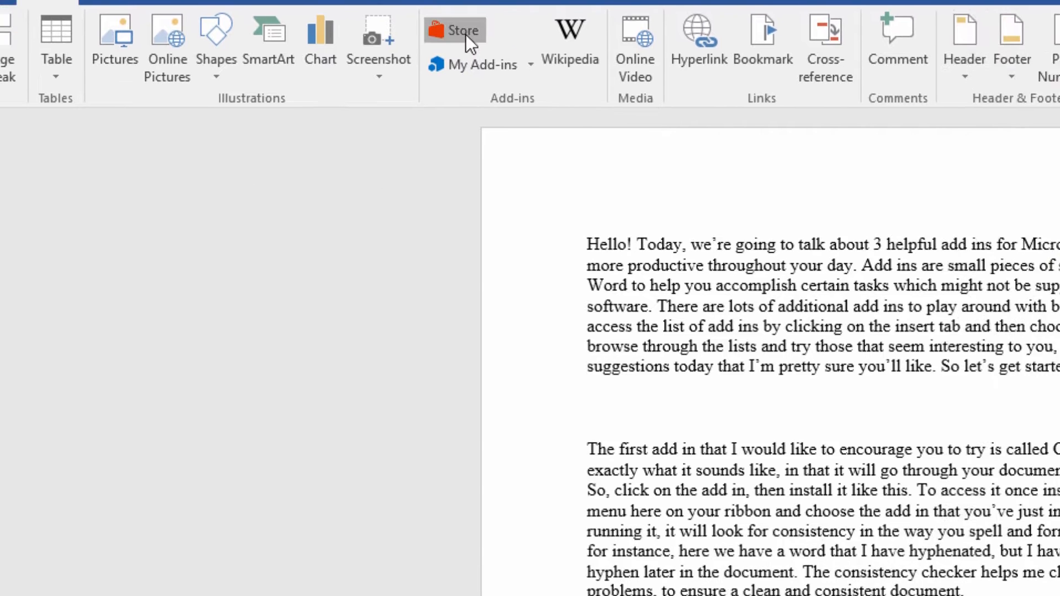
pyautogui.click(453, 29)
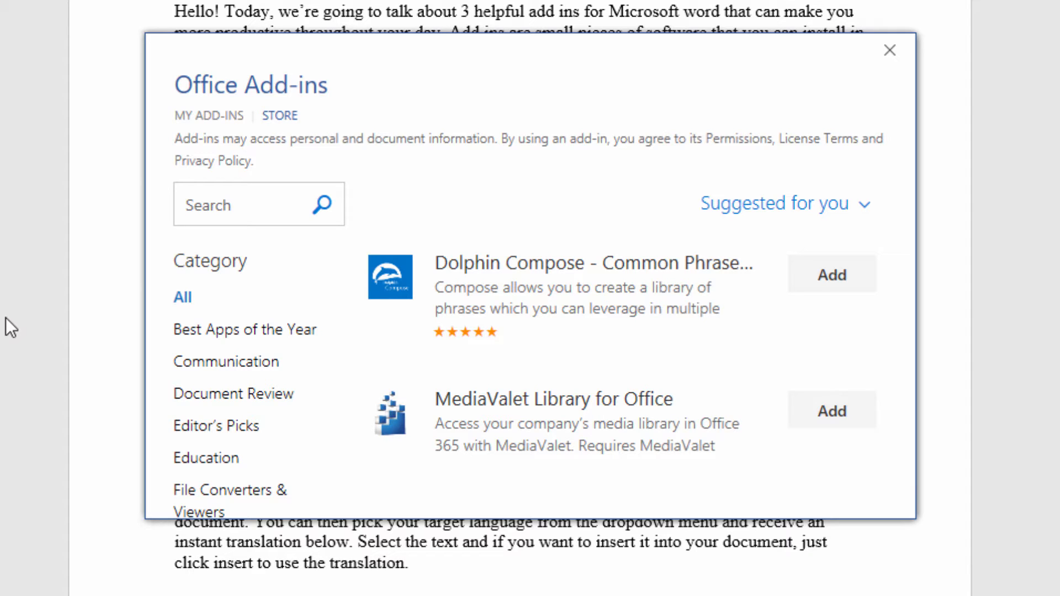
# Search the store for 'consistency checker' and install the Consistency Checker add-in.
pyautogui.write('consistency')
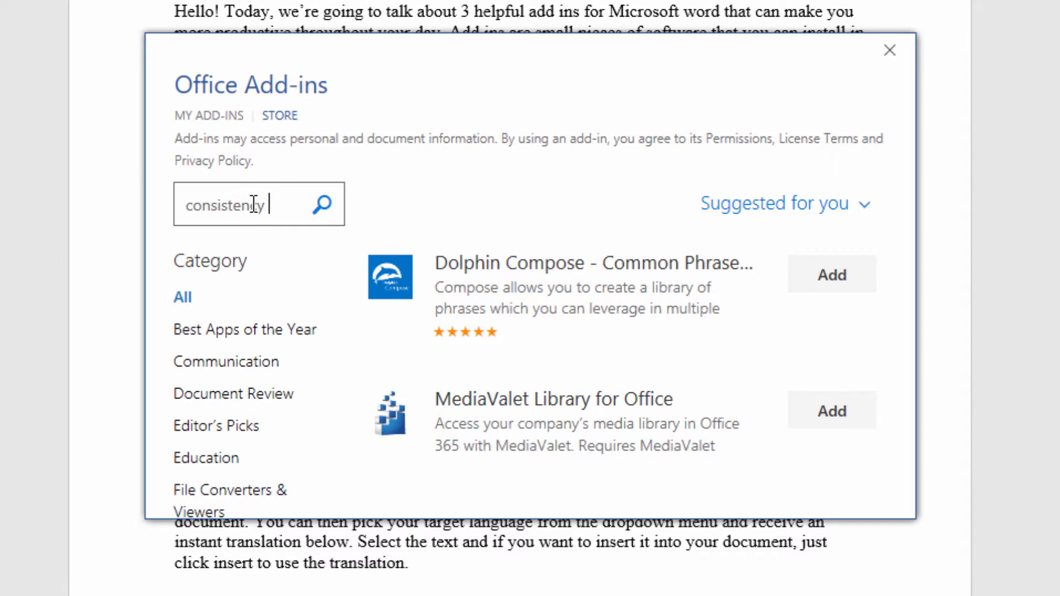
pyautogui.write('checker')
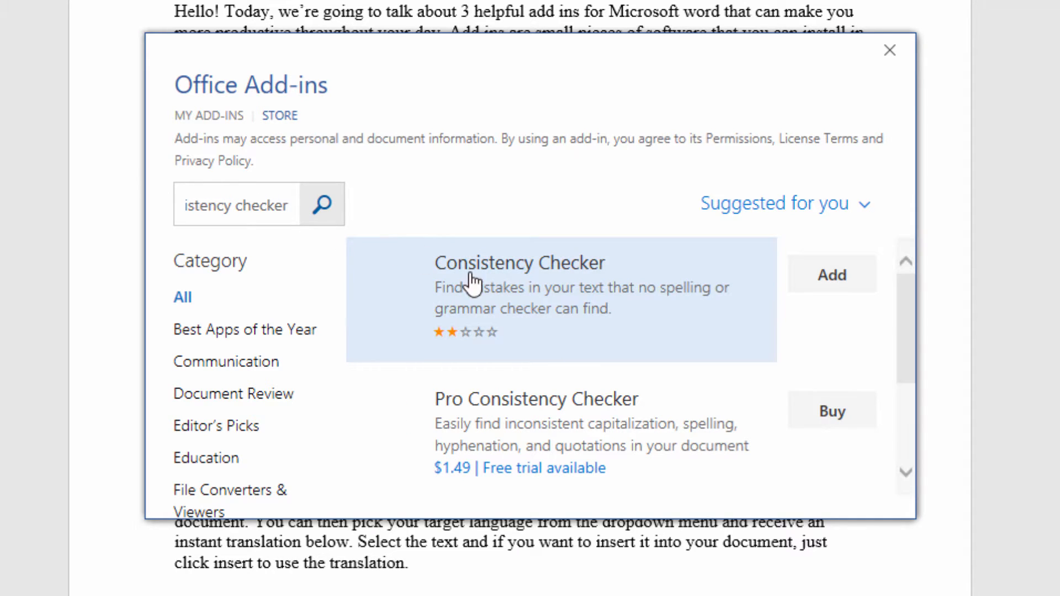
pyautogui.moveTo(771, 352)
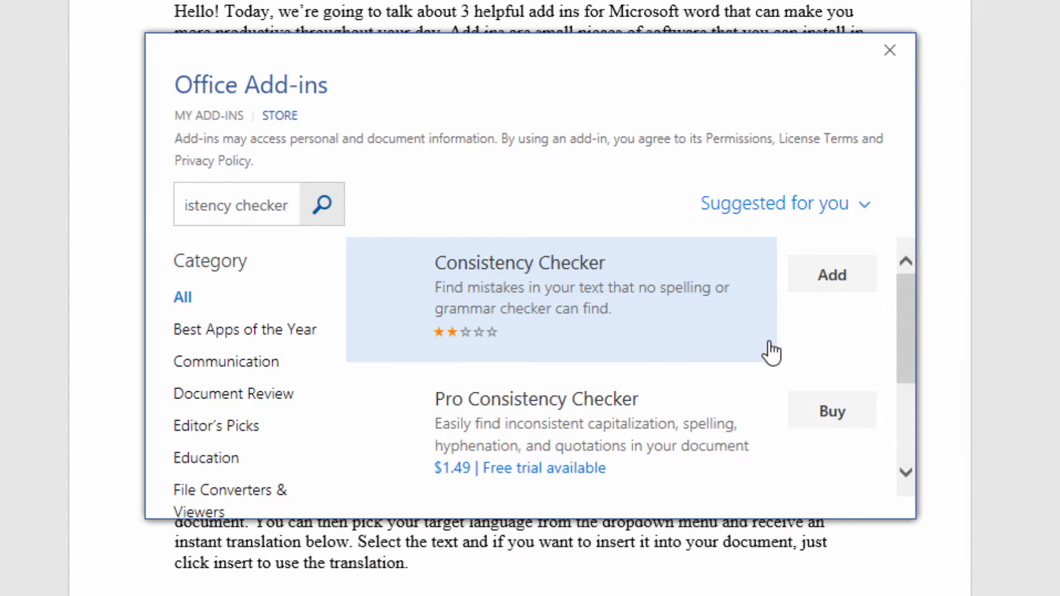
pyautogui.moveTo(674, 333)
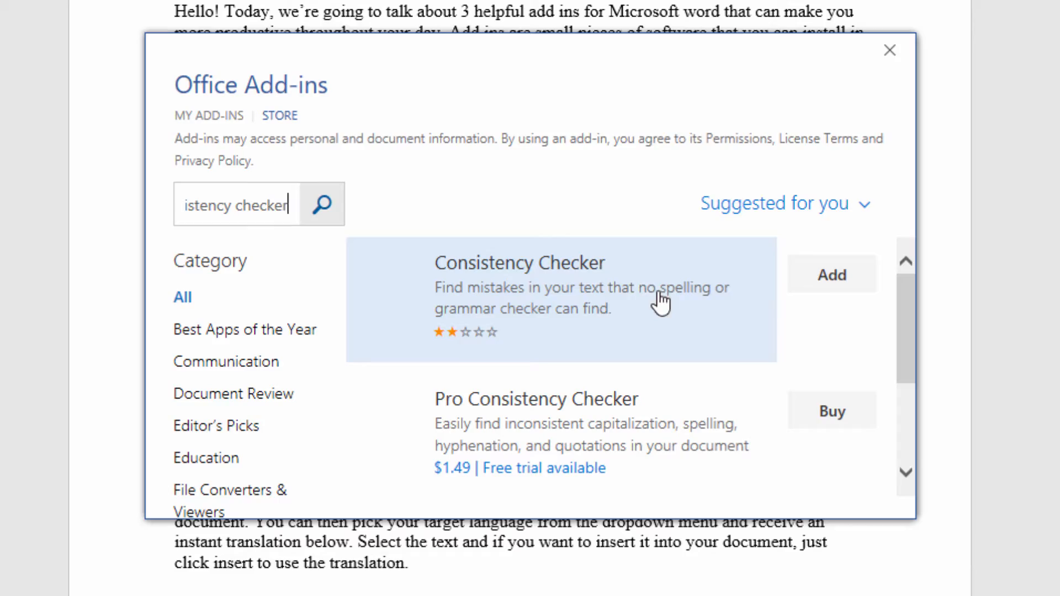
pyautogui.click(890, 50)
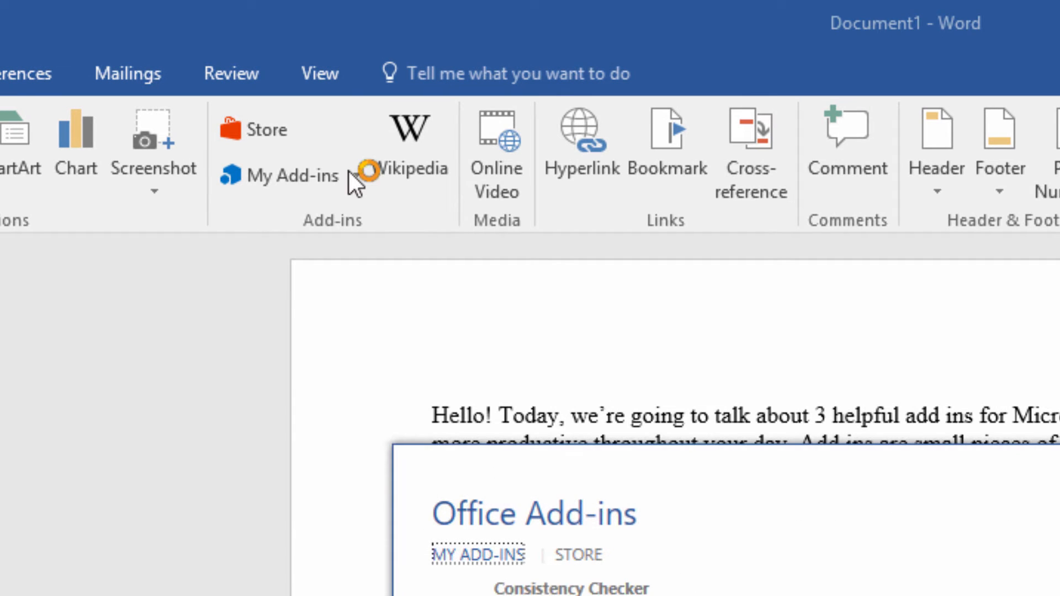
# Launch Consistency Checker from My Add-ins so its pane appears beside the document.
pyautogui.click(292, 176)
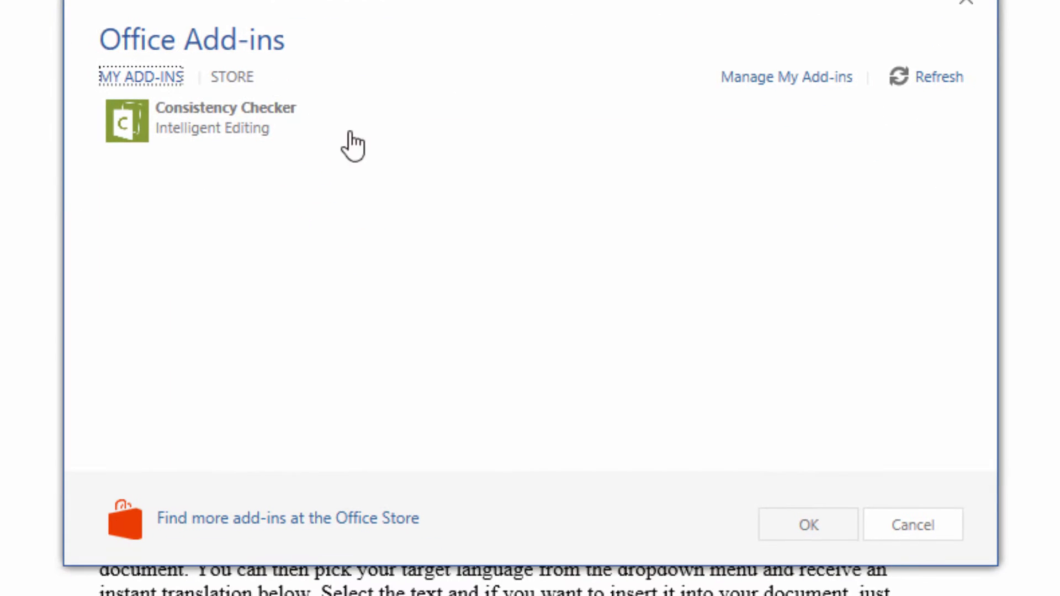
pyautogui.click(229, 118)
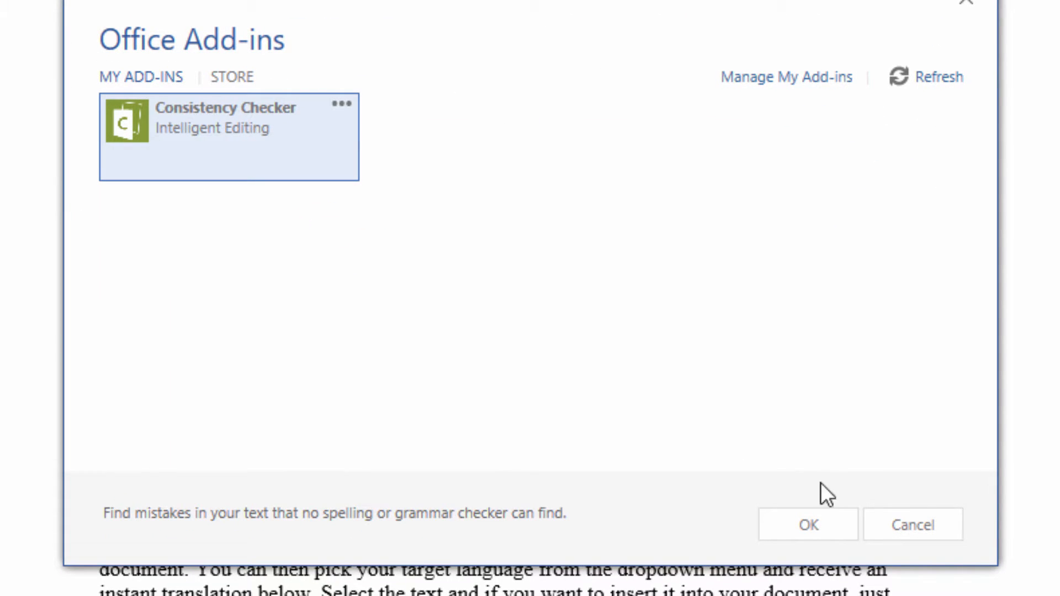
pyautogui.click(807, 525)
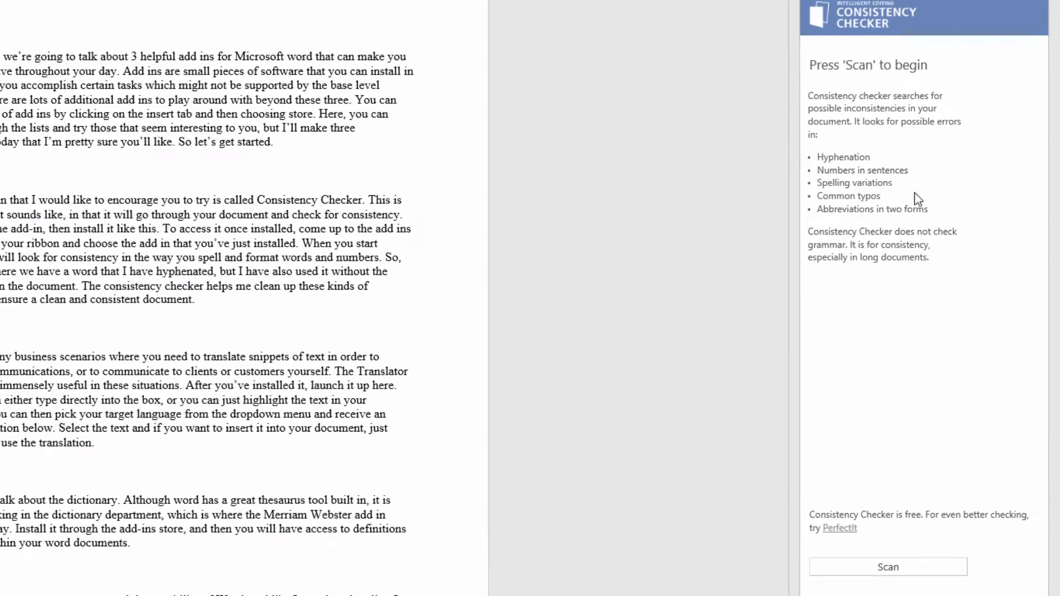
# Scan the document, revealing 'add-in' and 'add-ins' written with and without hyphens.
pyautogui.click(839, 528)
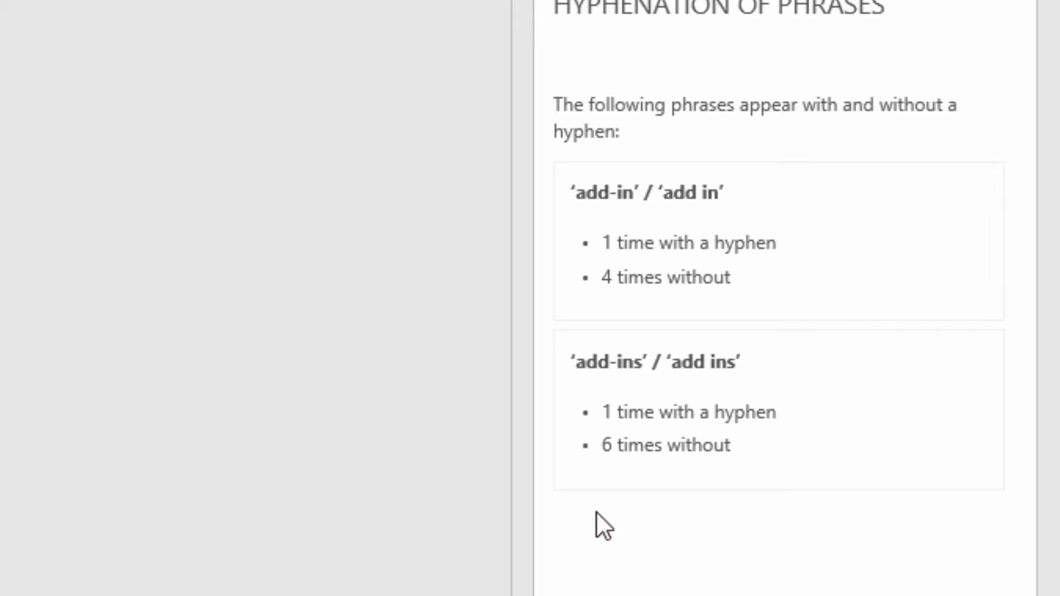
pyautogui.moveTo(859, 461)
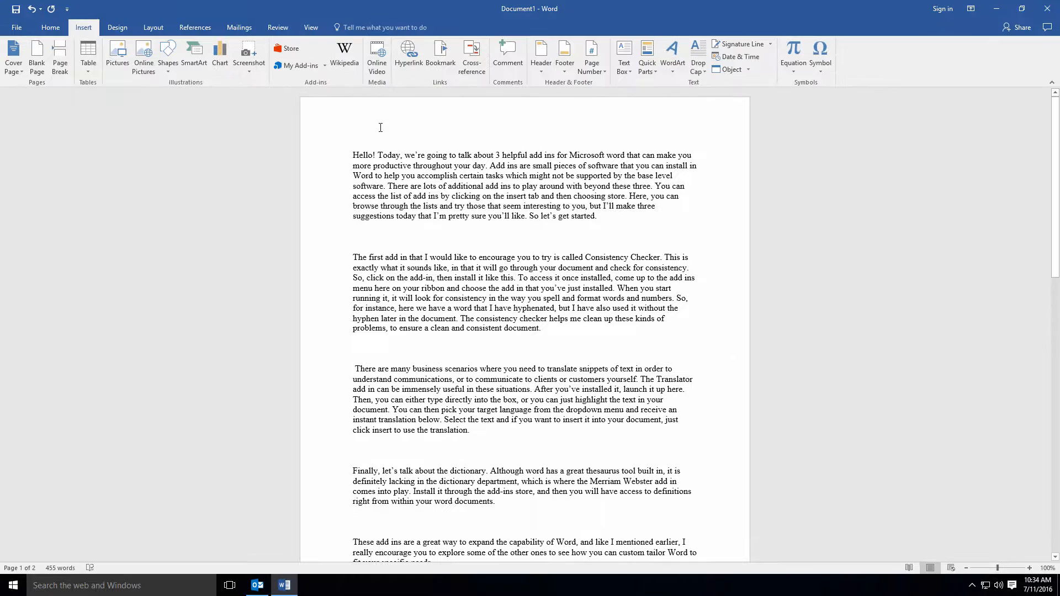
# Search the store for 'Translator' and add the Translator add-in.
pyautogui.click(291, 57)
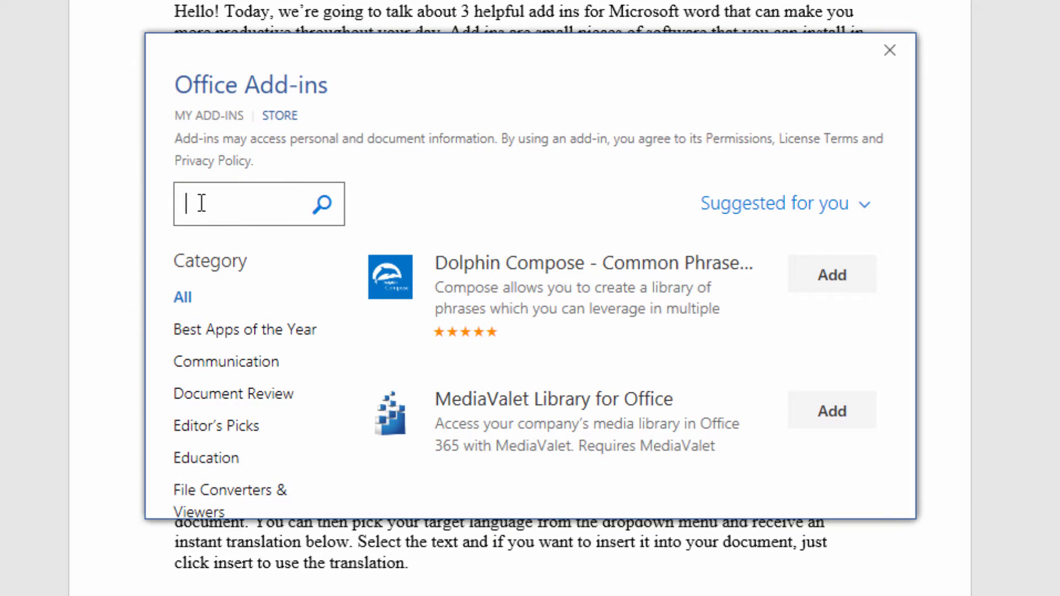
pyautogui.write('Translator')
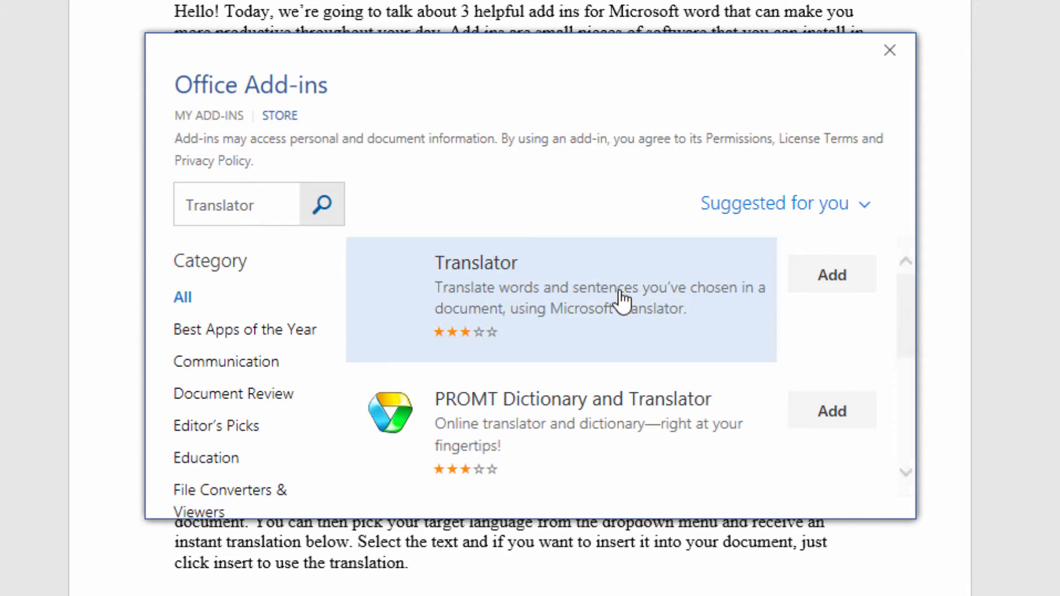
pyautogui.click(890, 50)
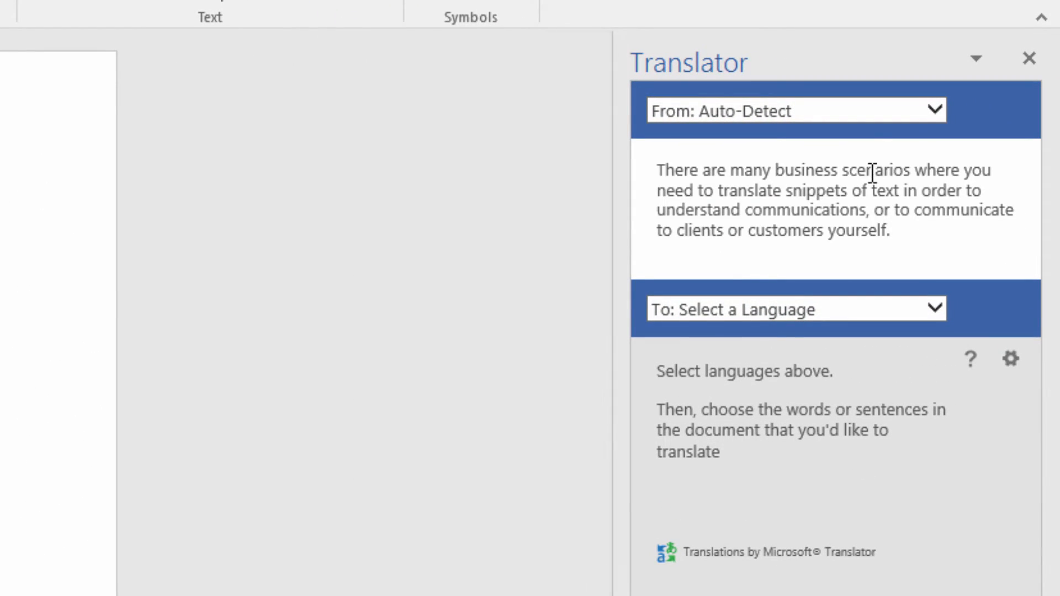
# Choose Spanish as the target language, show the translation's Insert option, then close Translator.
pyautogui.click(933, 310)
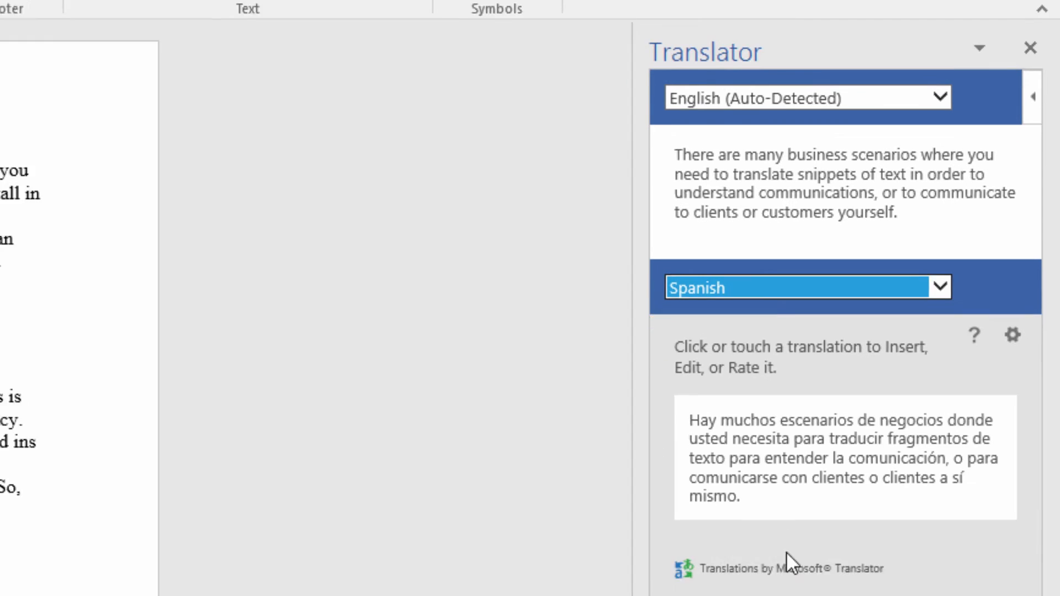
pyautogui.click(845, 456)
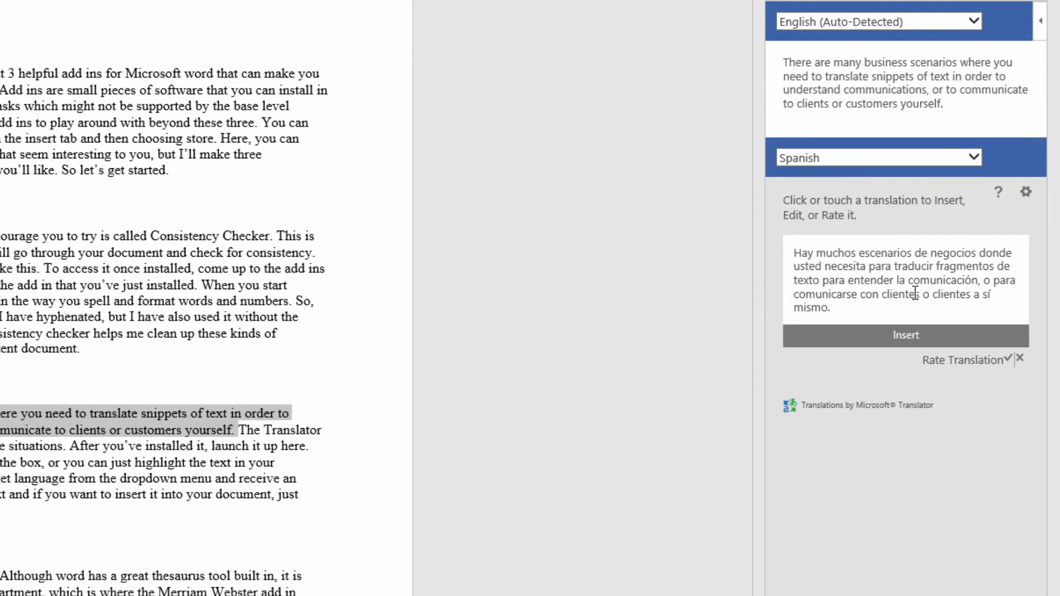
pyautogui.moveTo(914, 358)
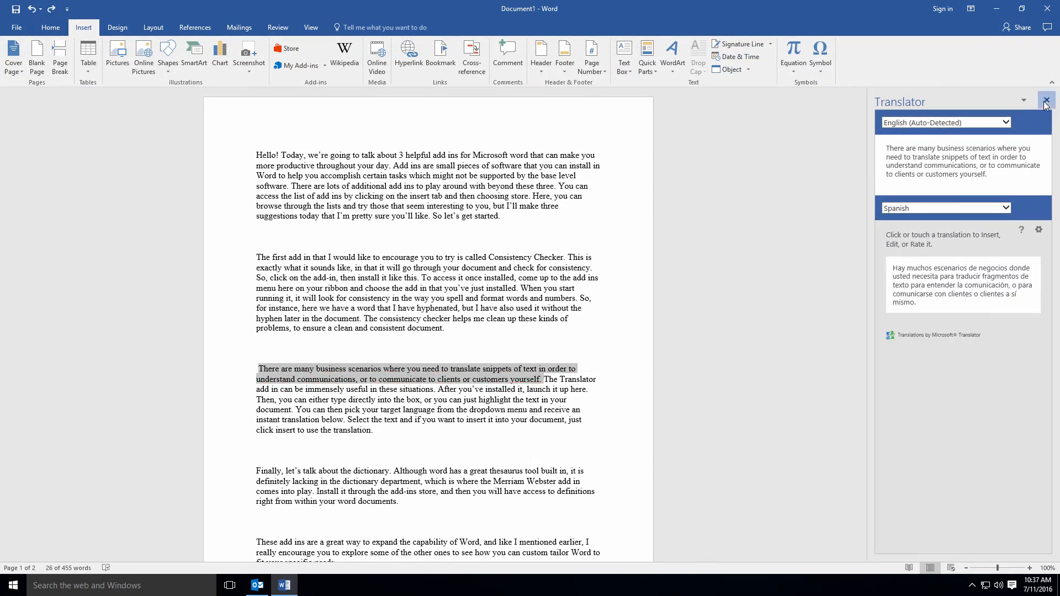
pyautogui.click(300, 65)
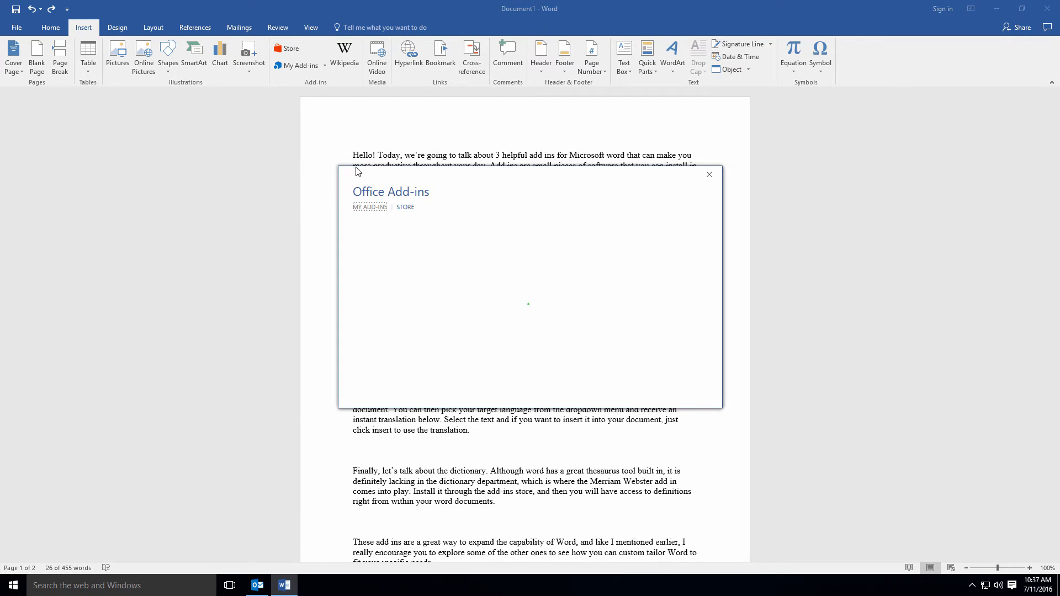
# Search the store for 'Dictionary' and add the Dictionary - Merriam-Webster add-in.
pyautogui.click(406, 207)
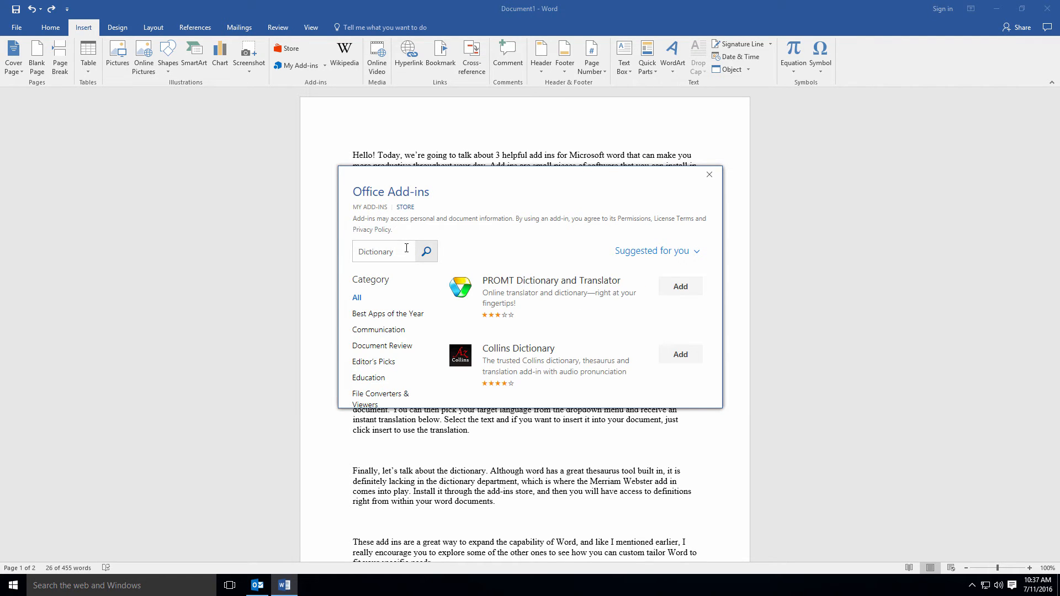
pyautogui.scroll(-3)
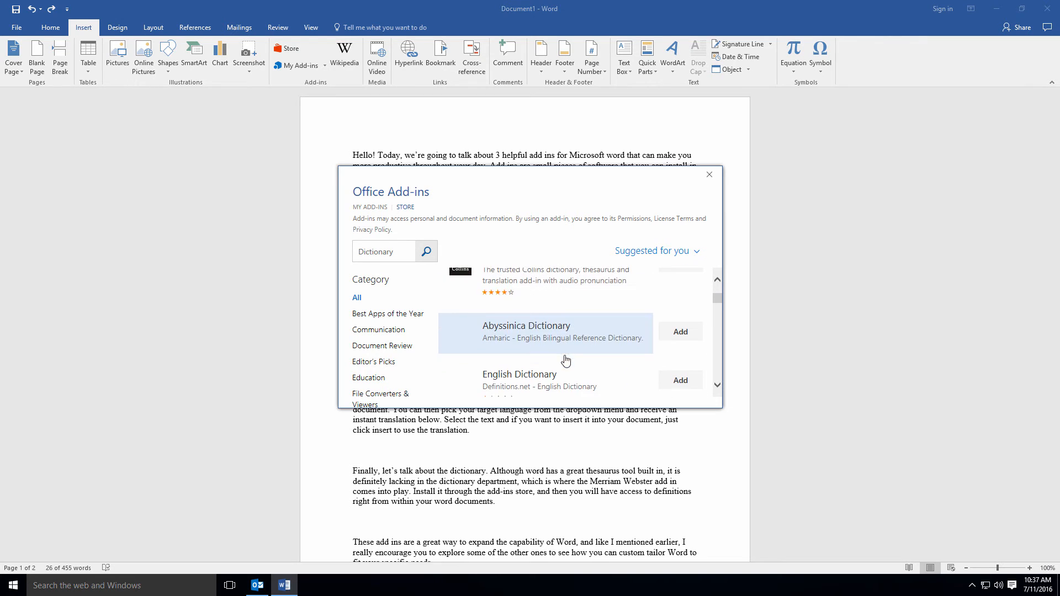
pyautogui.scroll(-3)
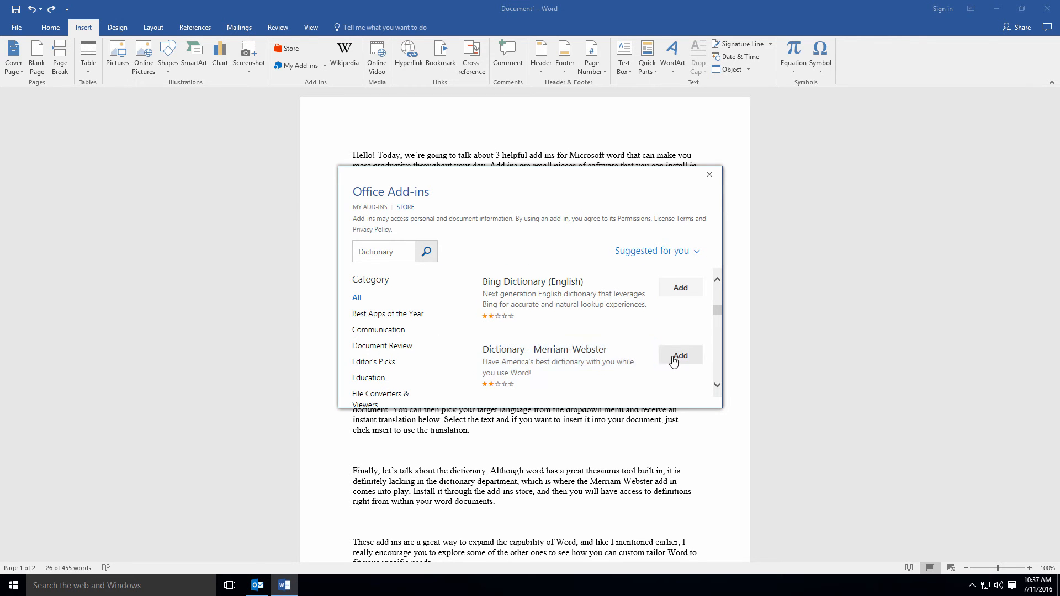
pyautogui.click(679, 355)
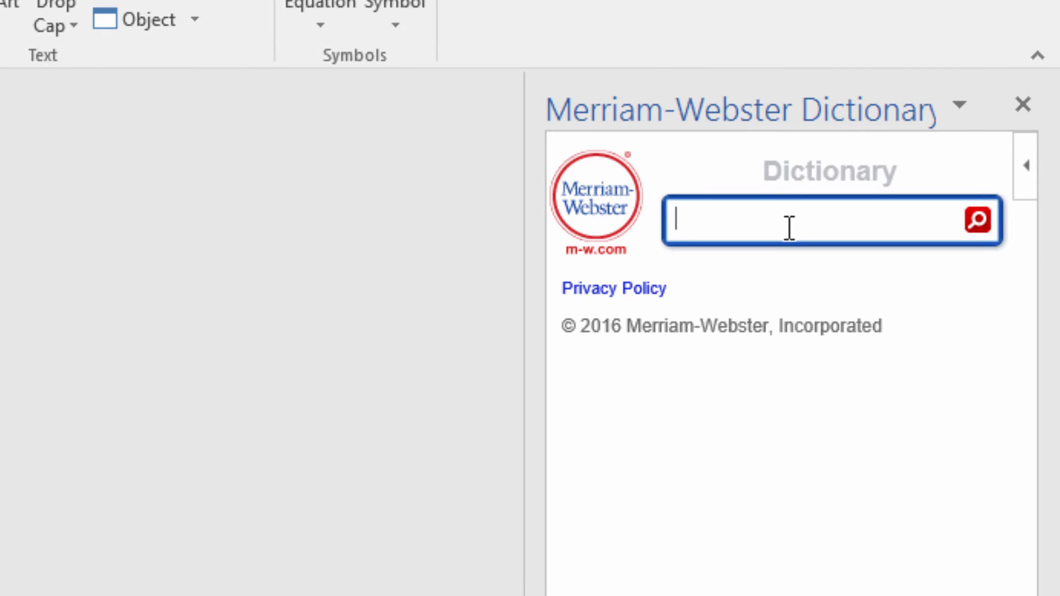
# Look up 'Eloquent' in the Merriam-Webster pane to show its definitions.
pyautogui.write('Eloquent')
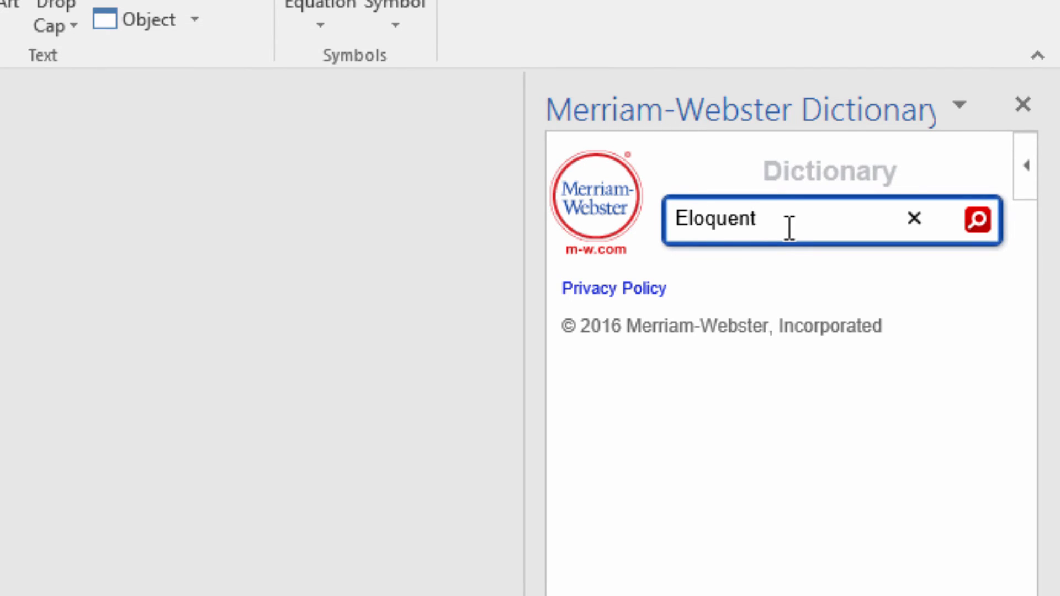
pyautogui.click(975, 219)
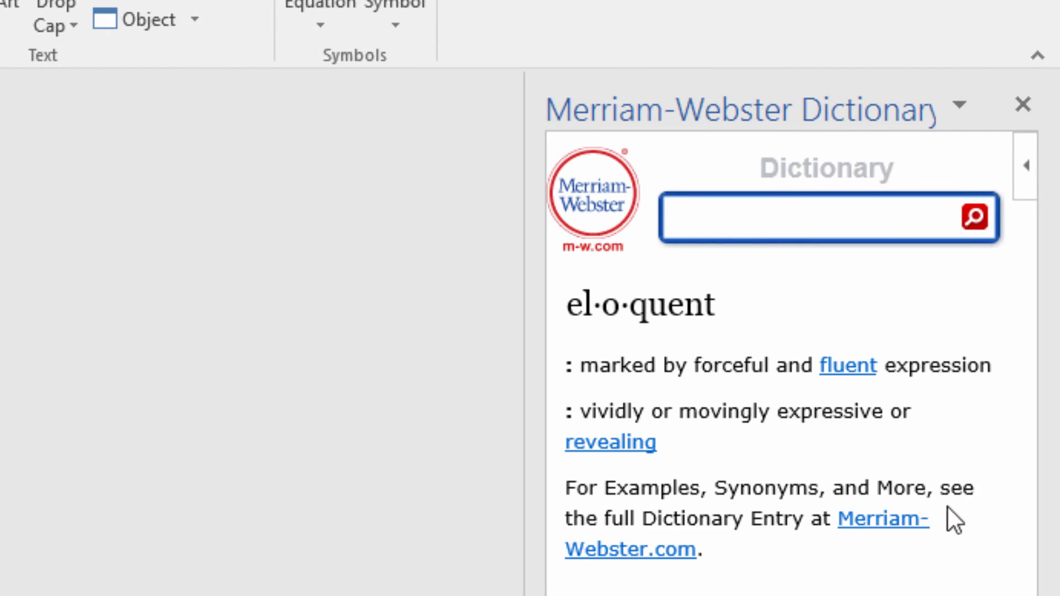
pyautogui.moveTo(930, 484)
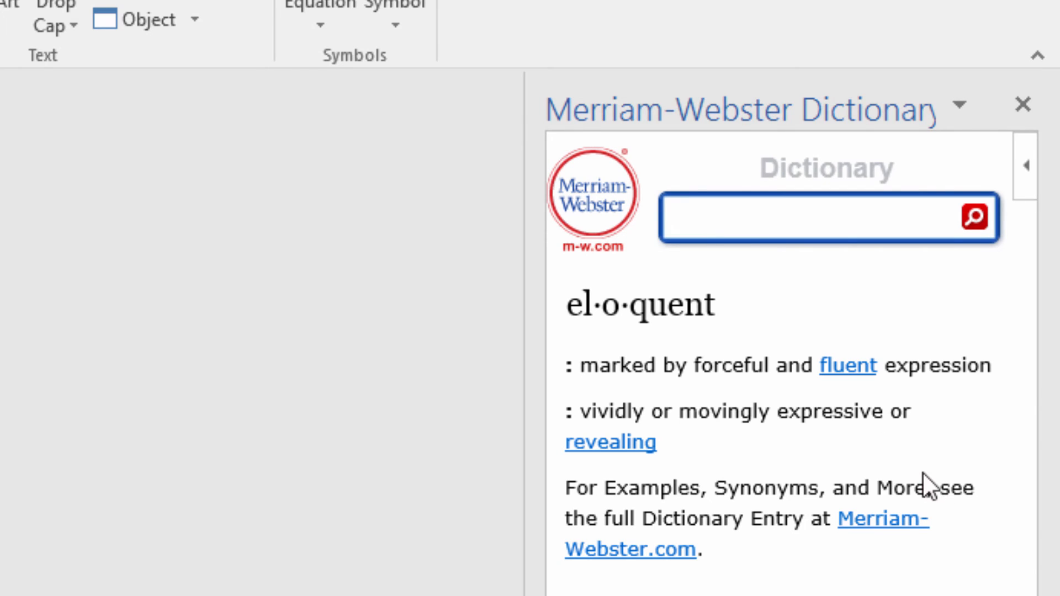
pyautogui.moveTo(665, 417)
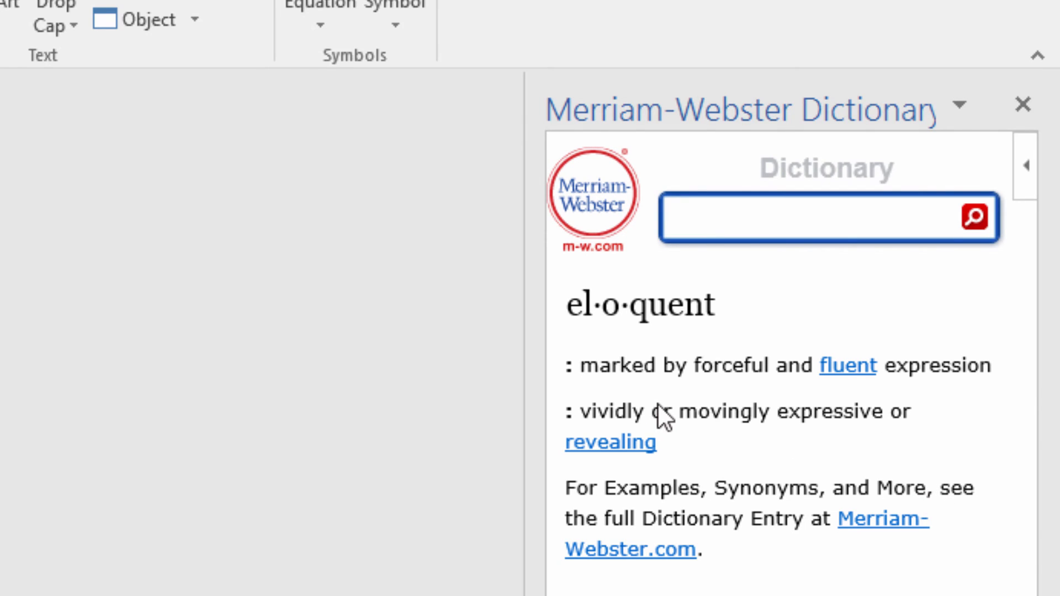